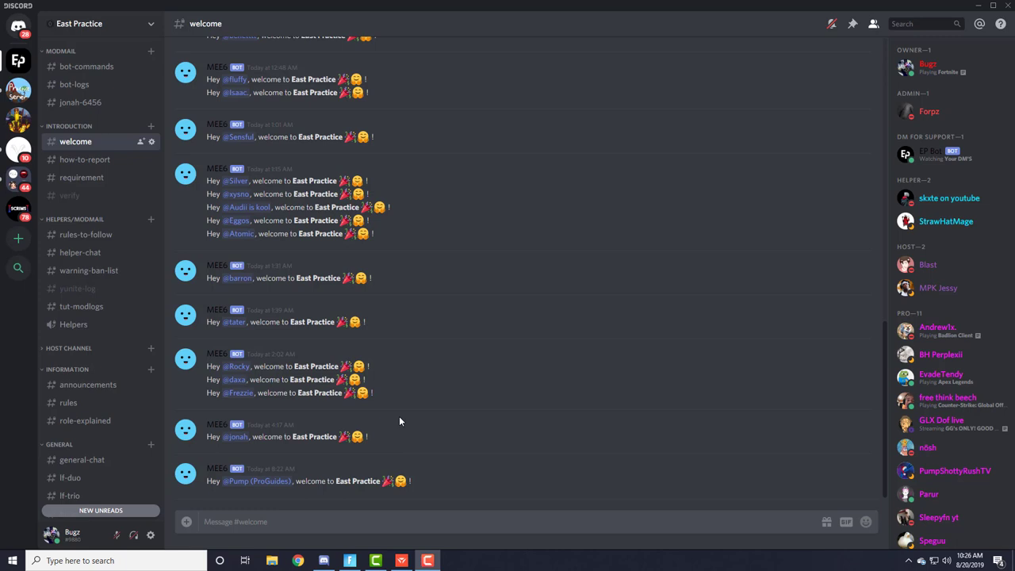
mouse_move(152, 283)
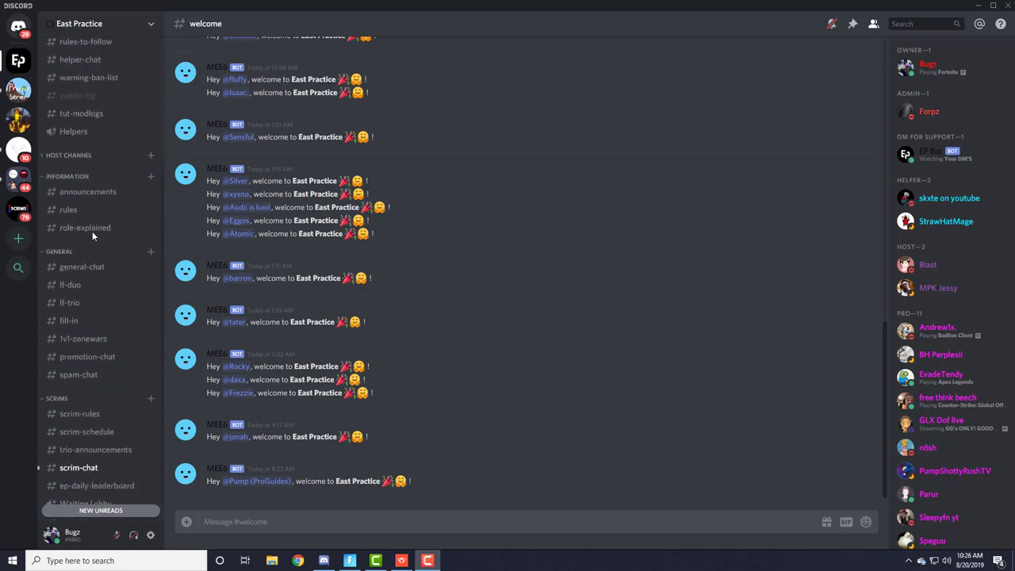
- Switch to the ep-daily-leaderboard channel showing the Mayhem setup instructions and playground link
click(97, 486)
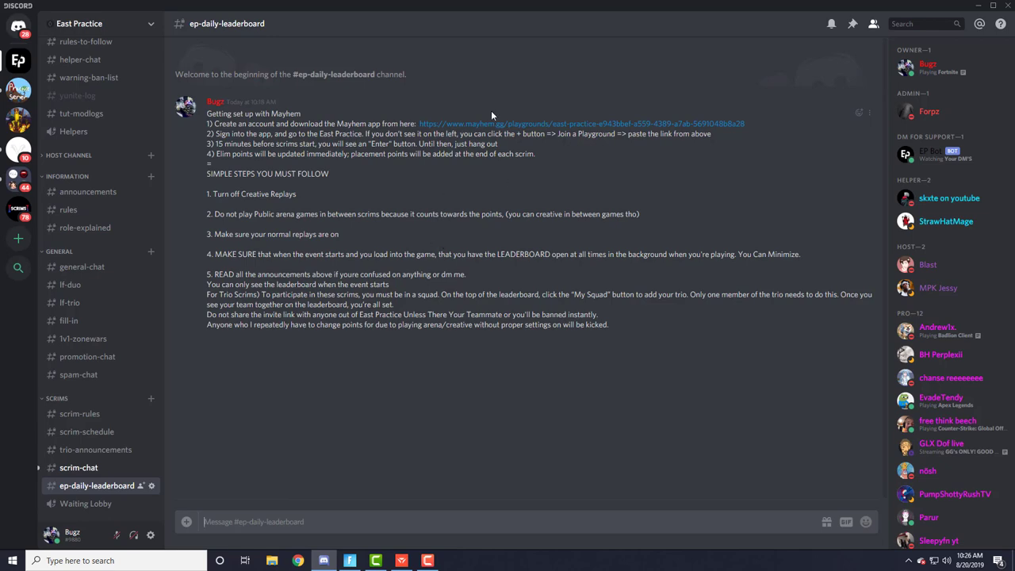
mouse_move(479, 127)
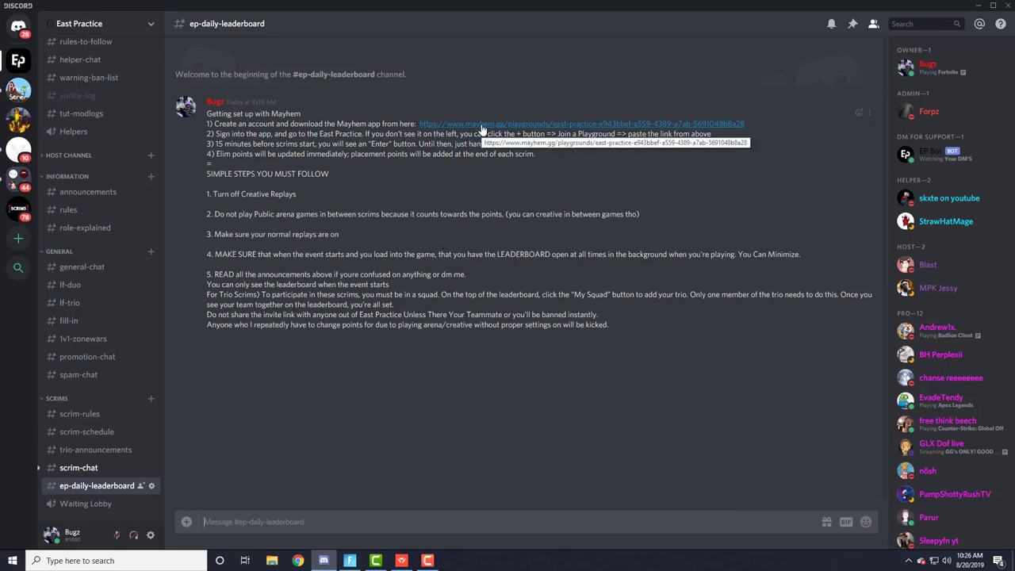
- Follow the East Practice playground link to Mayhem's website with its download offer
click(479, 127)
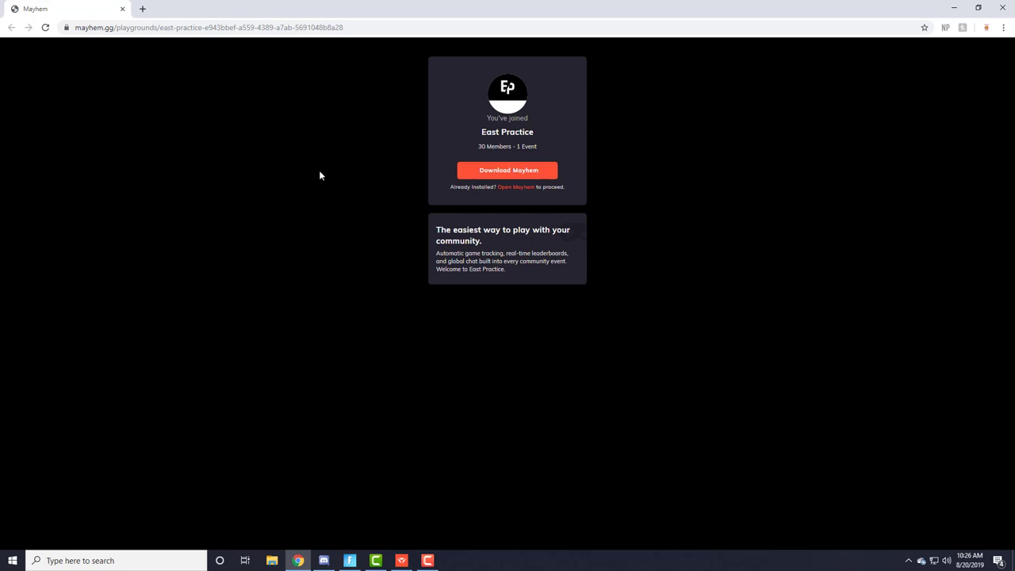
mouse_move(329, 213)
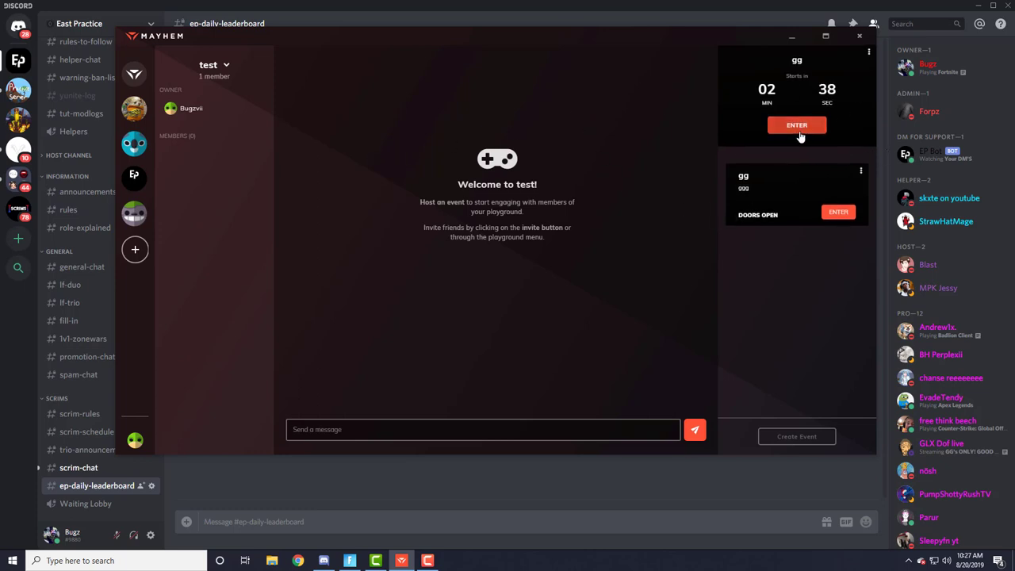
- Enter the gg Fortnite event to show its party leaderboard, then hide Mayhem to view Discord
click(797, 126)
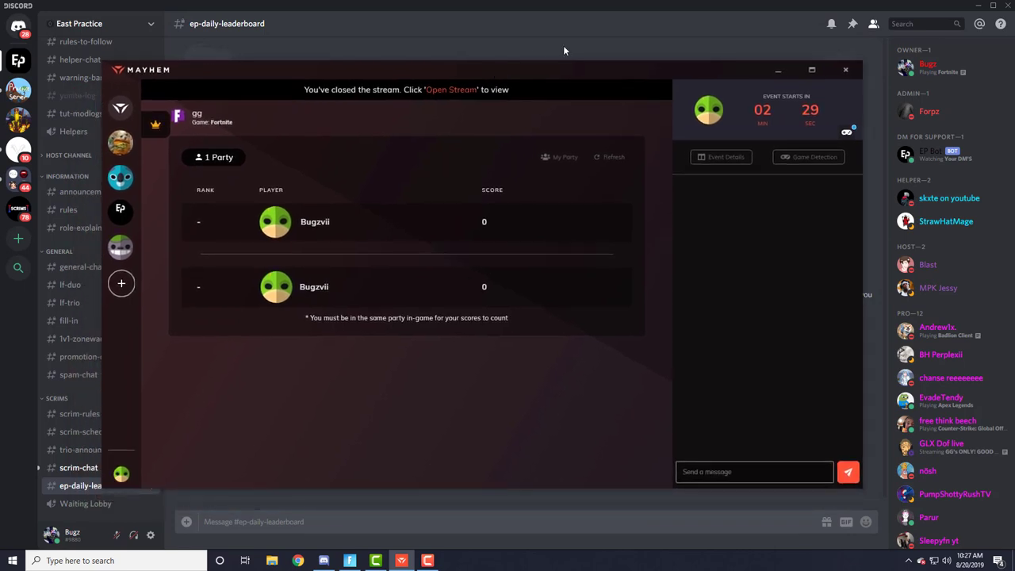
click(846, 70)
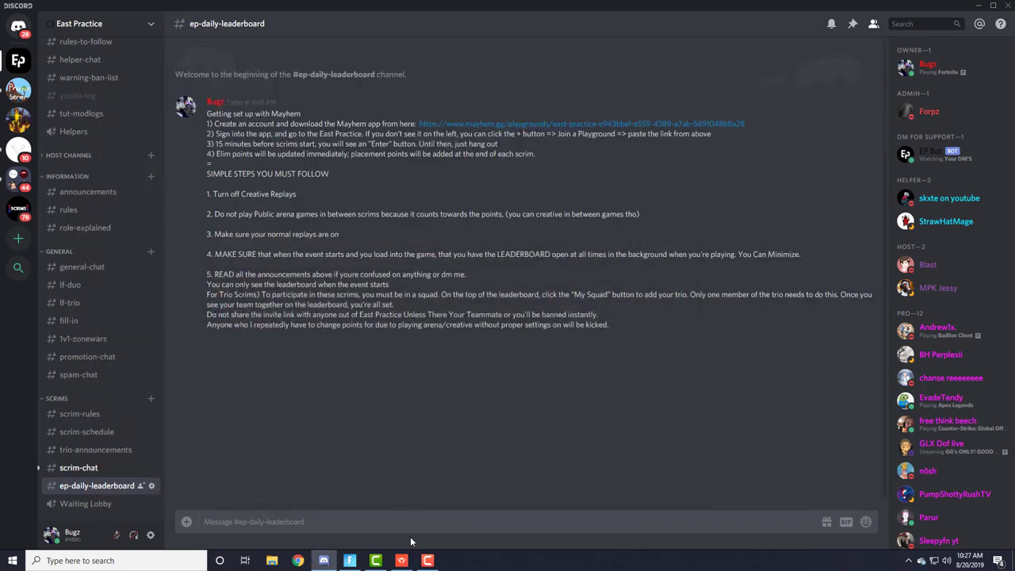
mouse_move(402, 562)
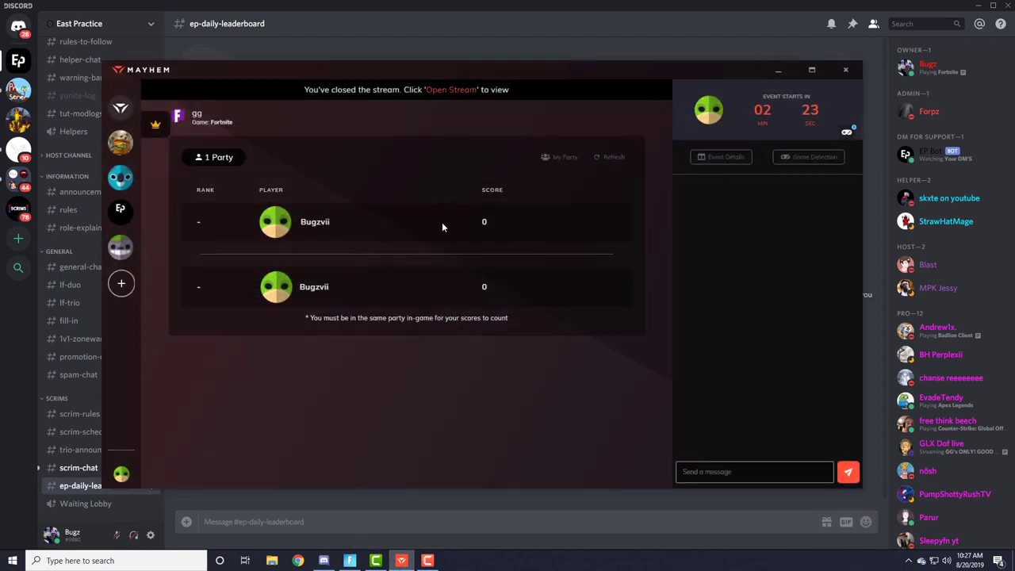
mouse_move(273, 152)
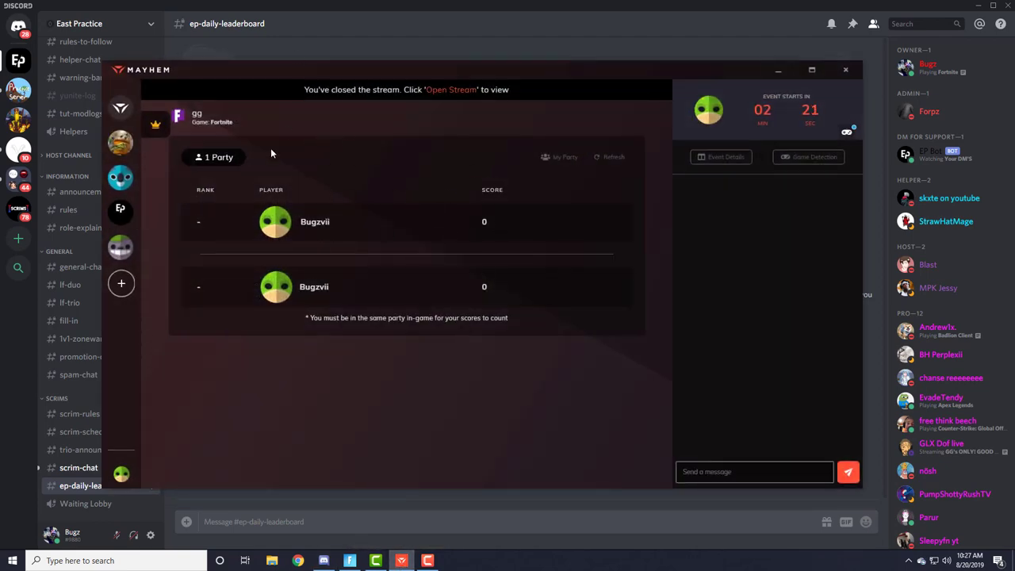
mouse_move(232, 143)
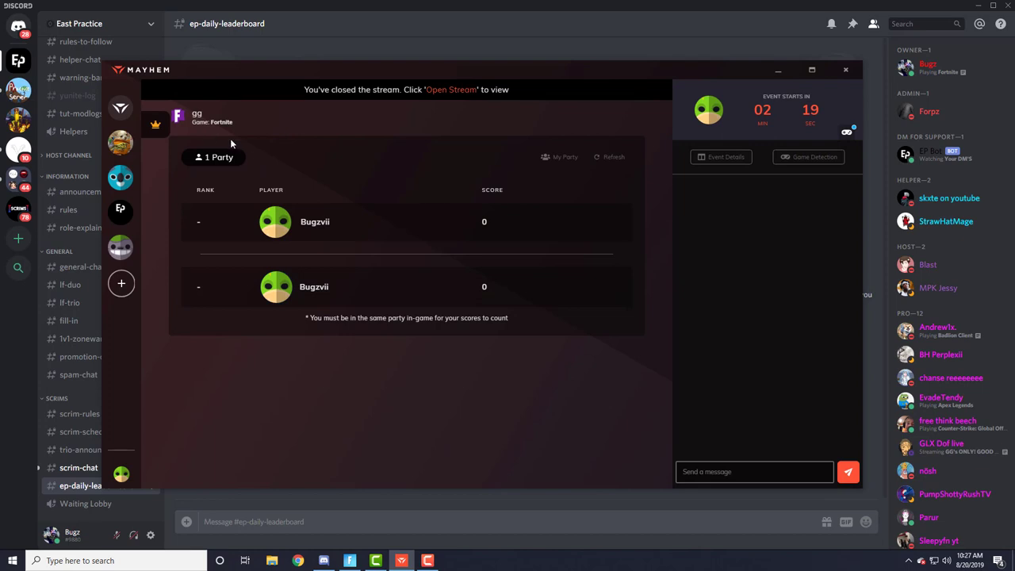
mouse_move(508, 157)
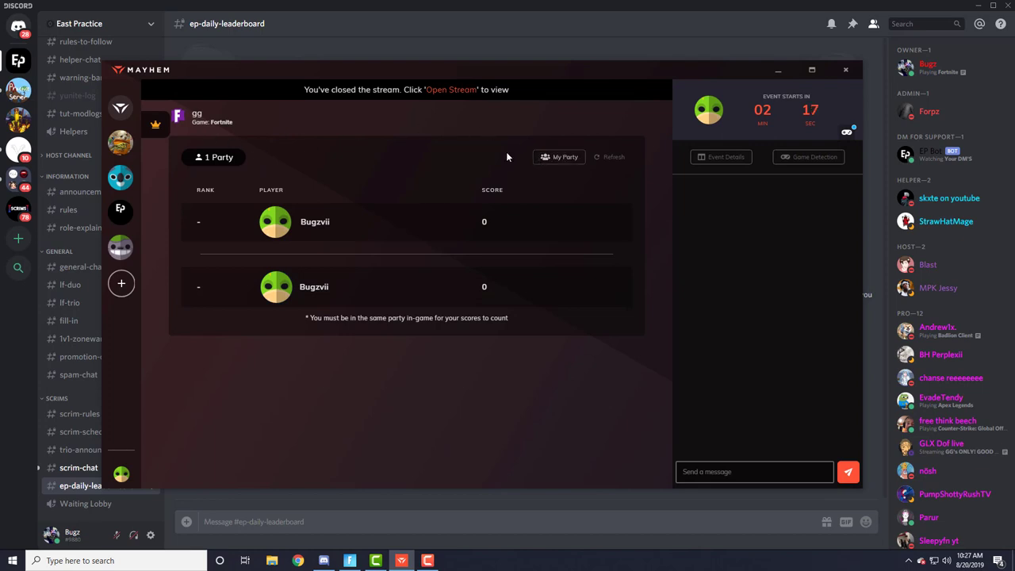
mouse_move(326, 226)
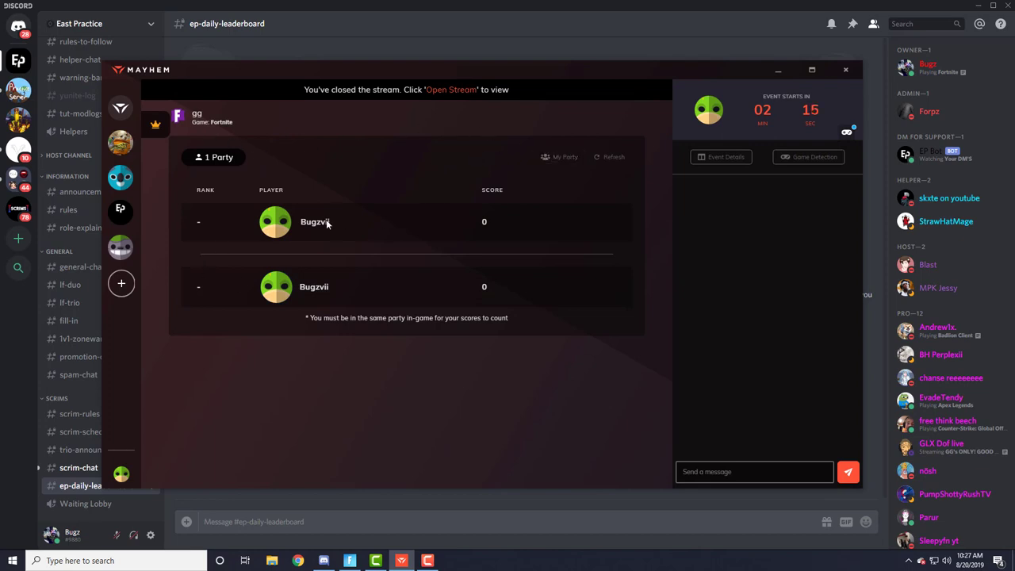
mouse_move(108, 228)
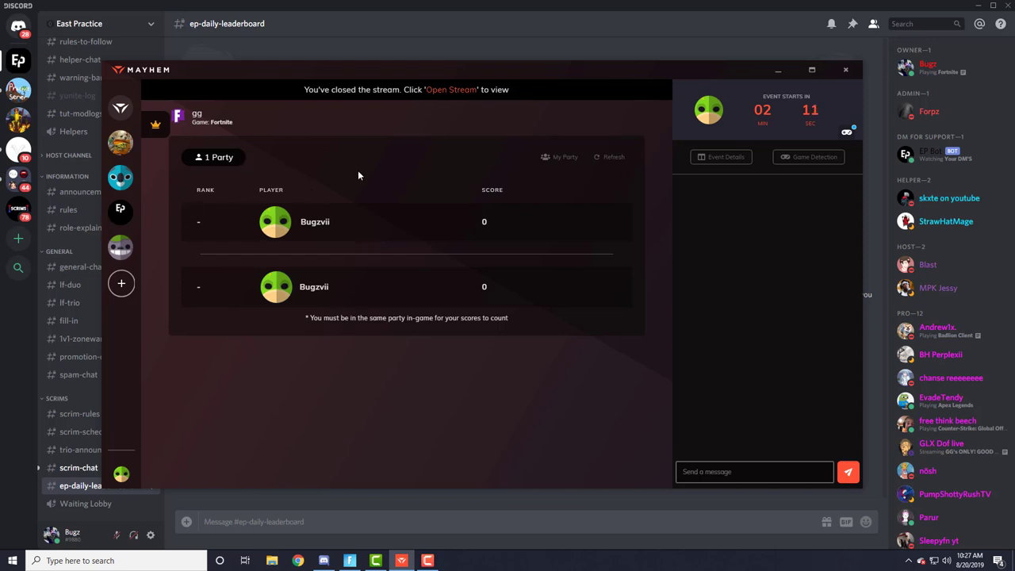
mouse_move(373, 165)
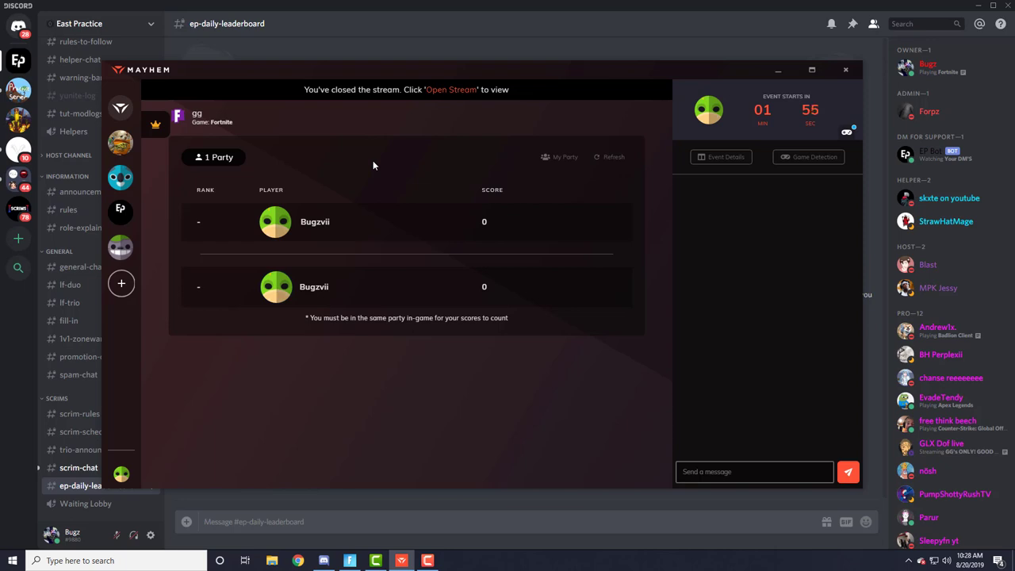
mouse_move(492, 280)
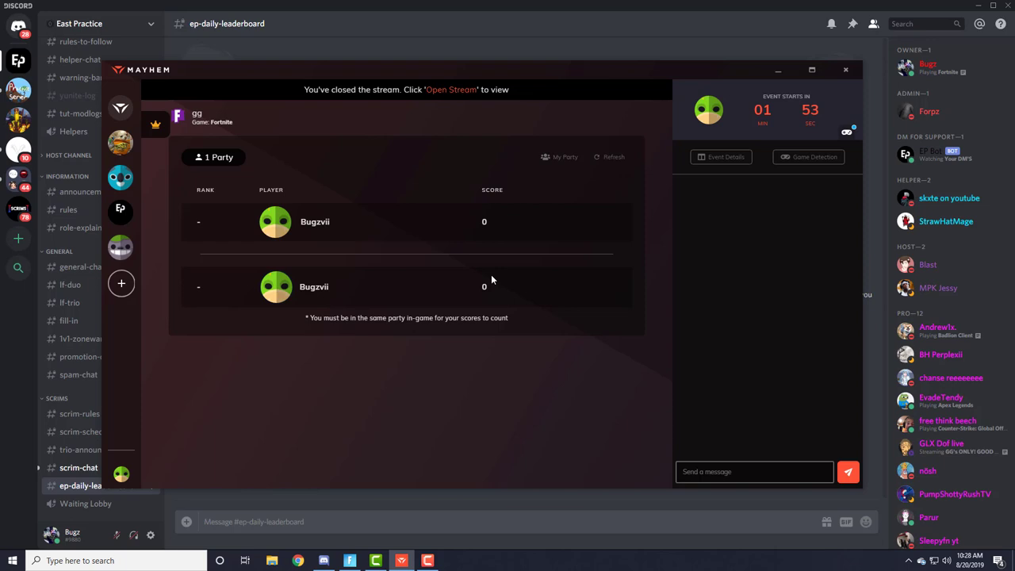
mouse_move(721, 177)
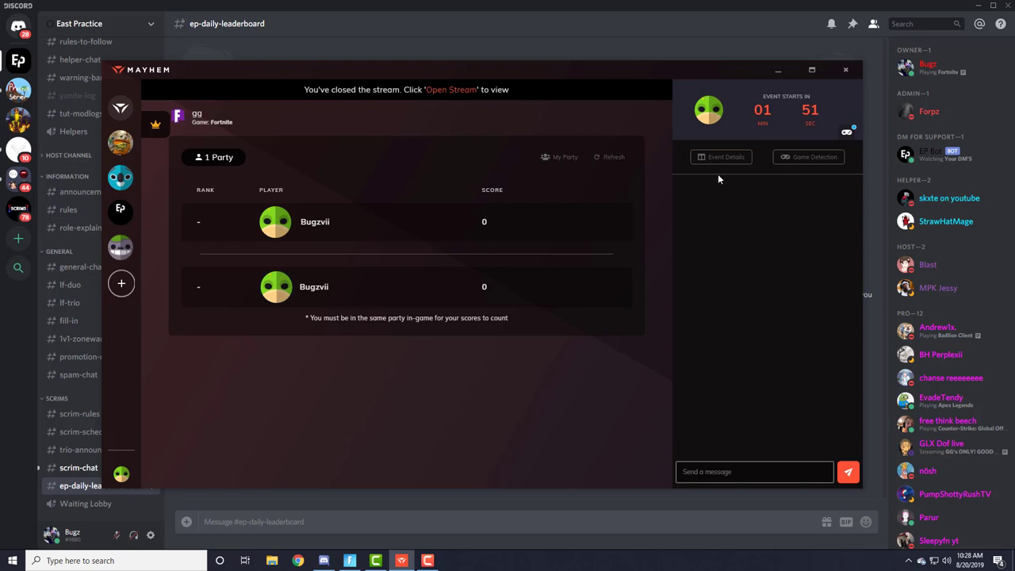
click(560, 157)
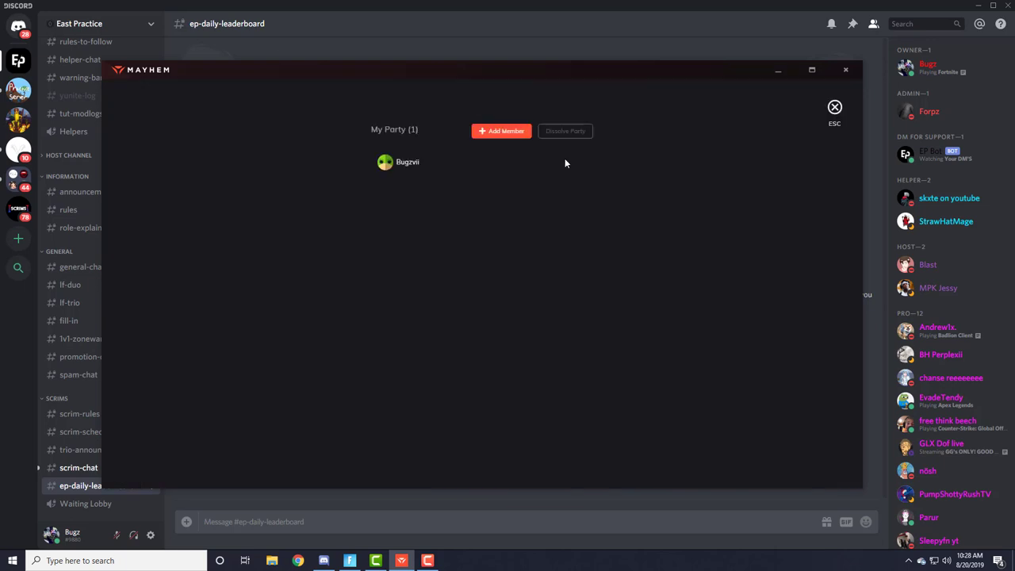
mouse_move(502, 130)
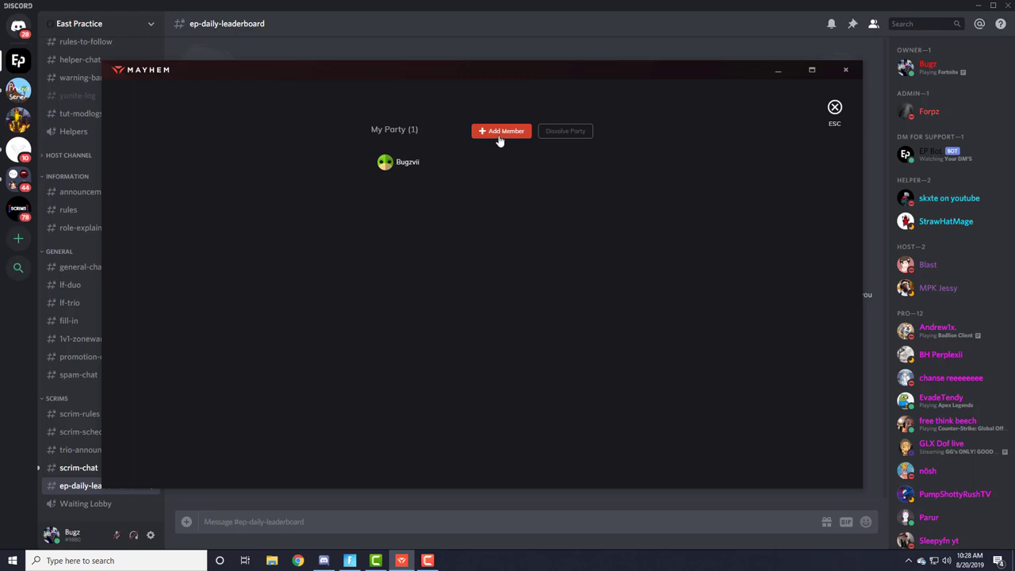
click(501, 130)
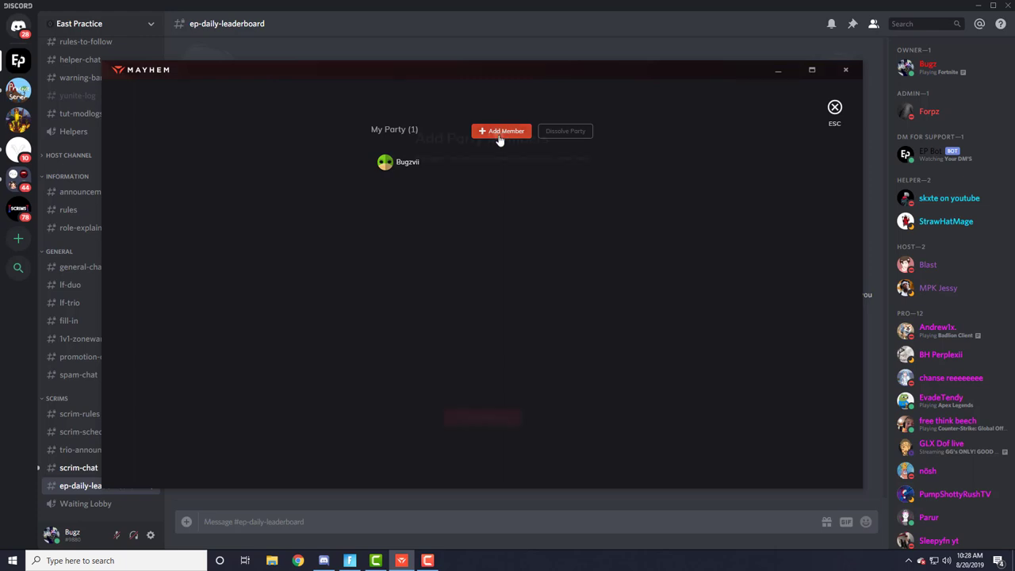
click(501, 130)
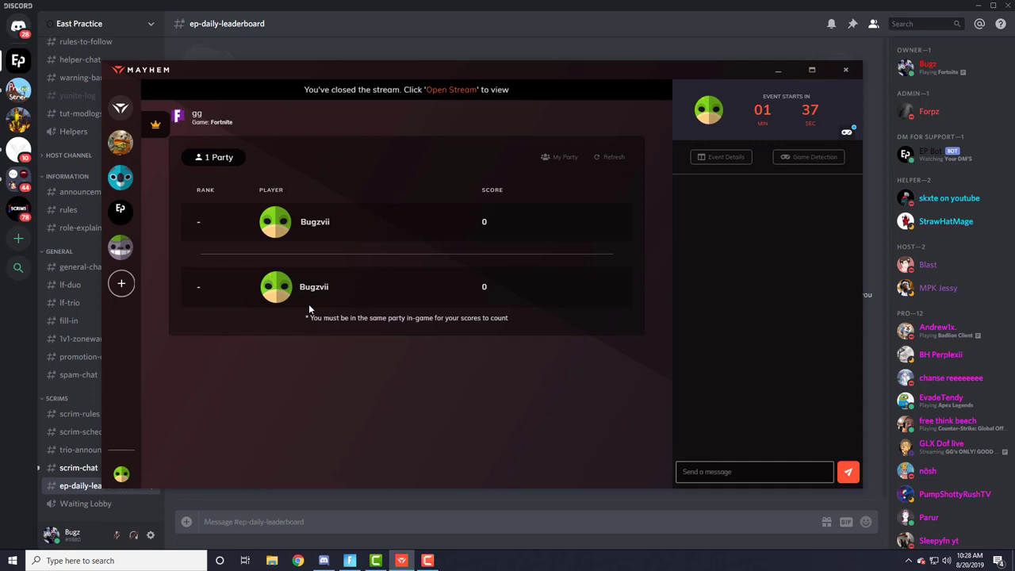
mouse_move(502, 283)
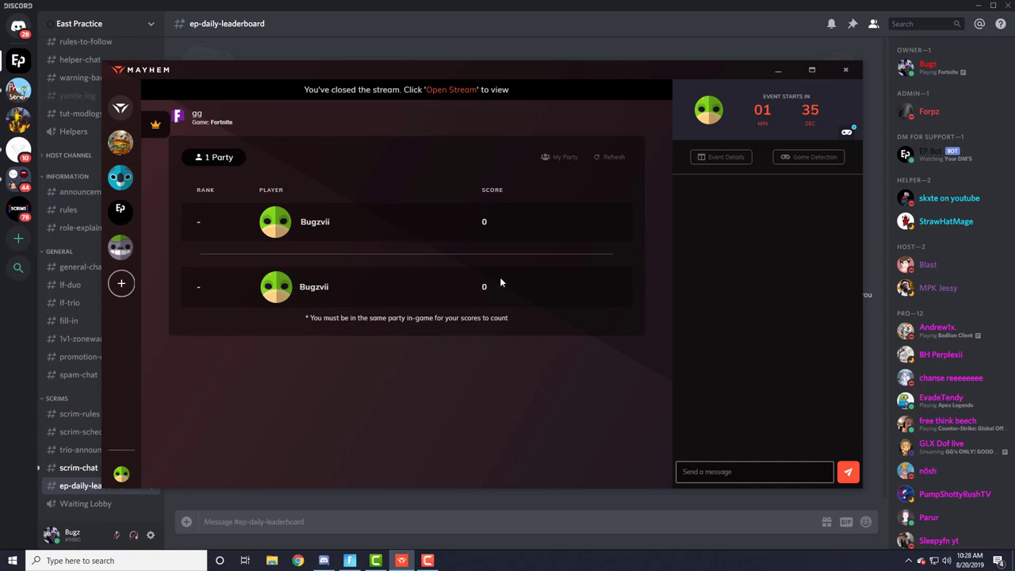
click(810, 157)
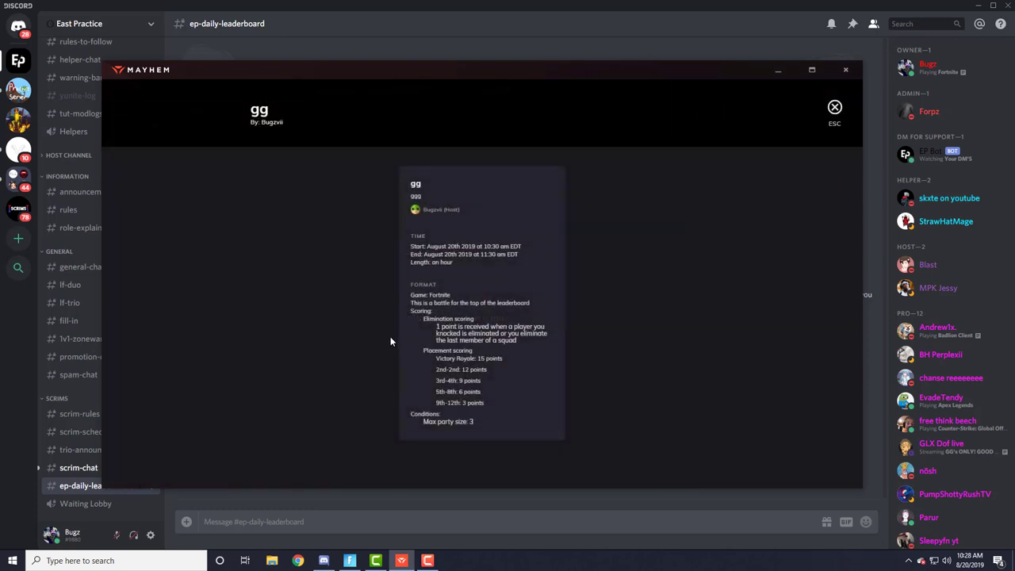
mouse_move(656, 323)
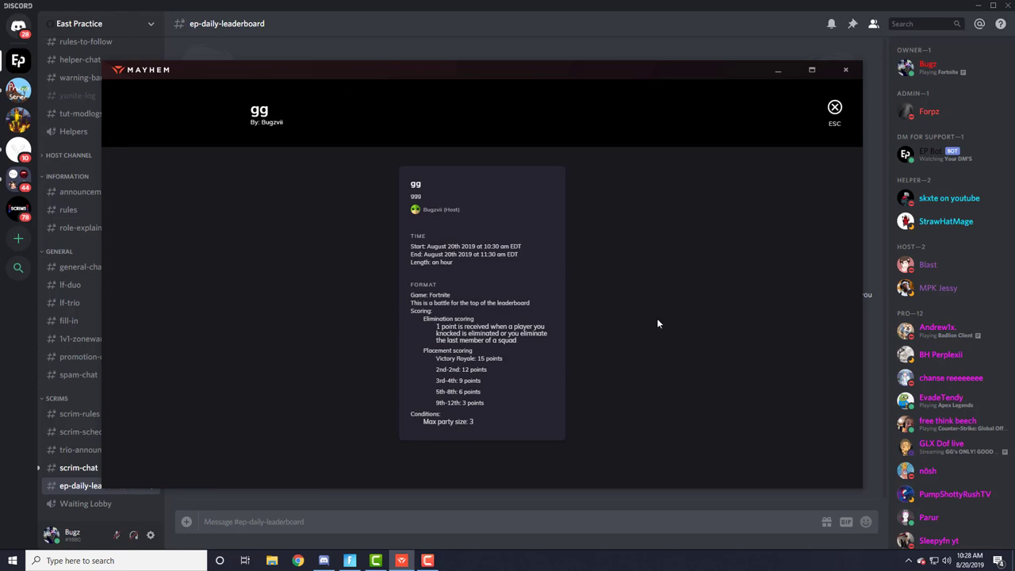
mouse_move(452, 427)
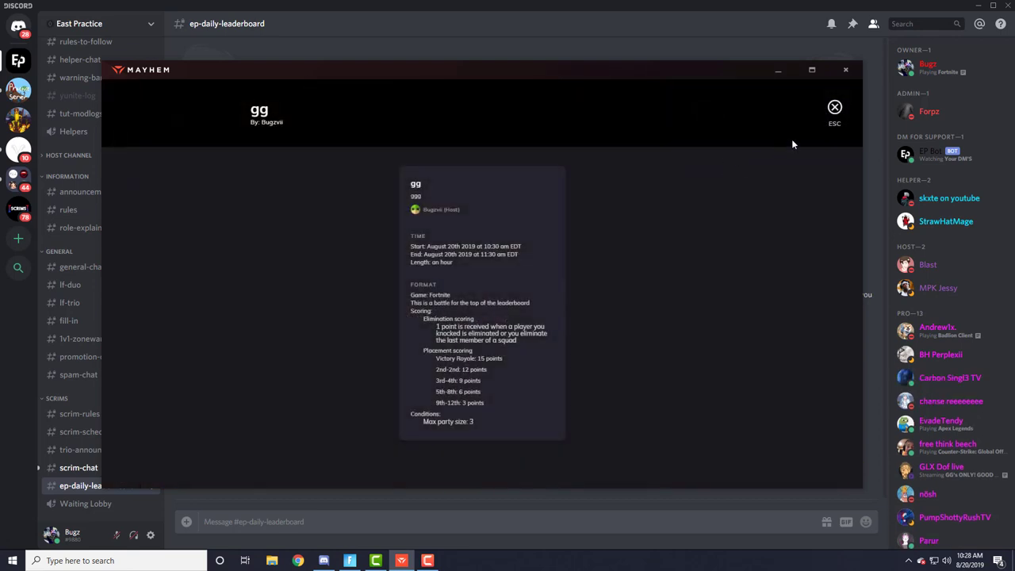
- Close the event details to return to the gg leaderboard with the solo party at 0
click(835, 106)
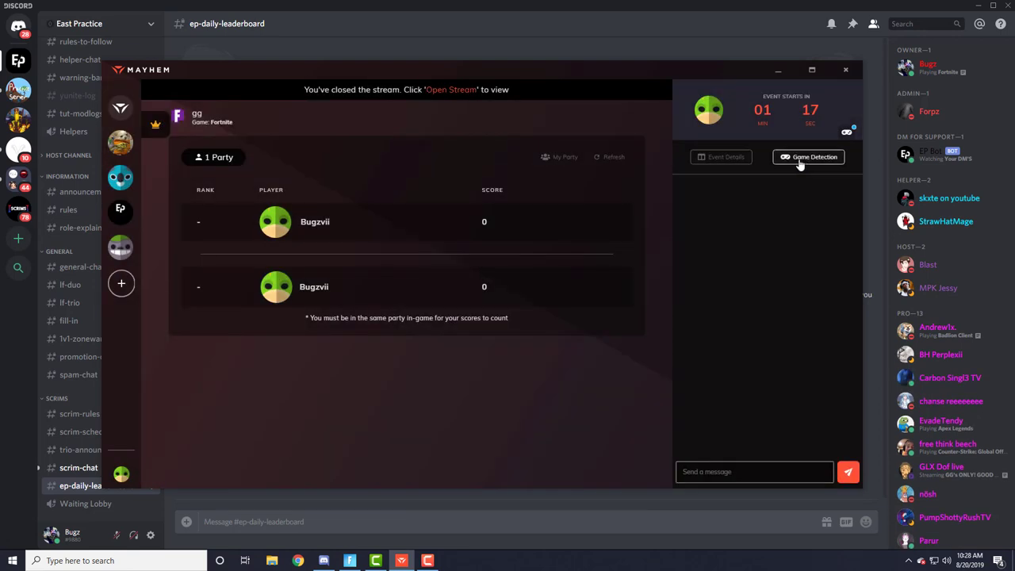
mouse_move(121, 208)
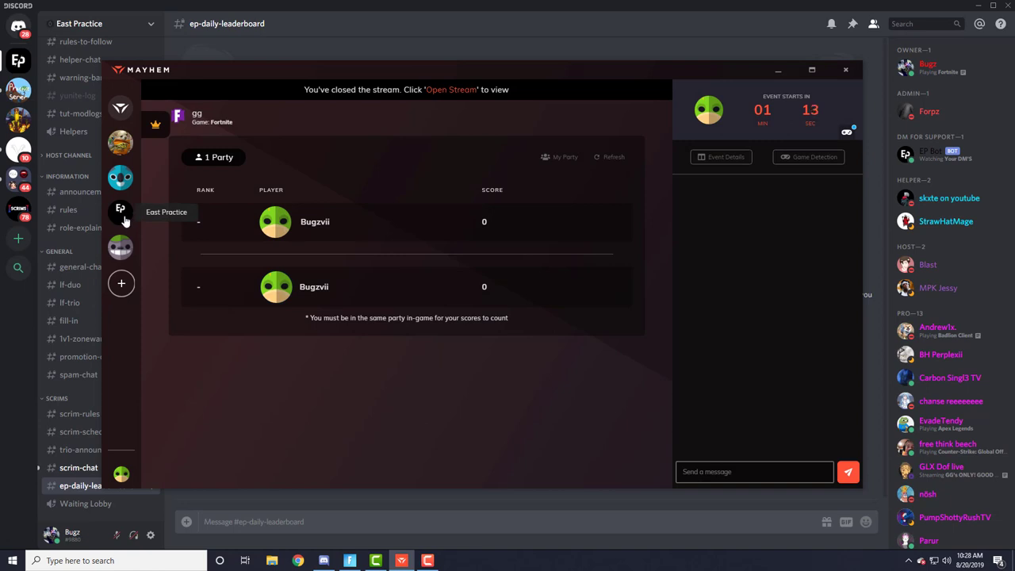
mouse_move(222, 228)
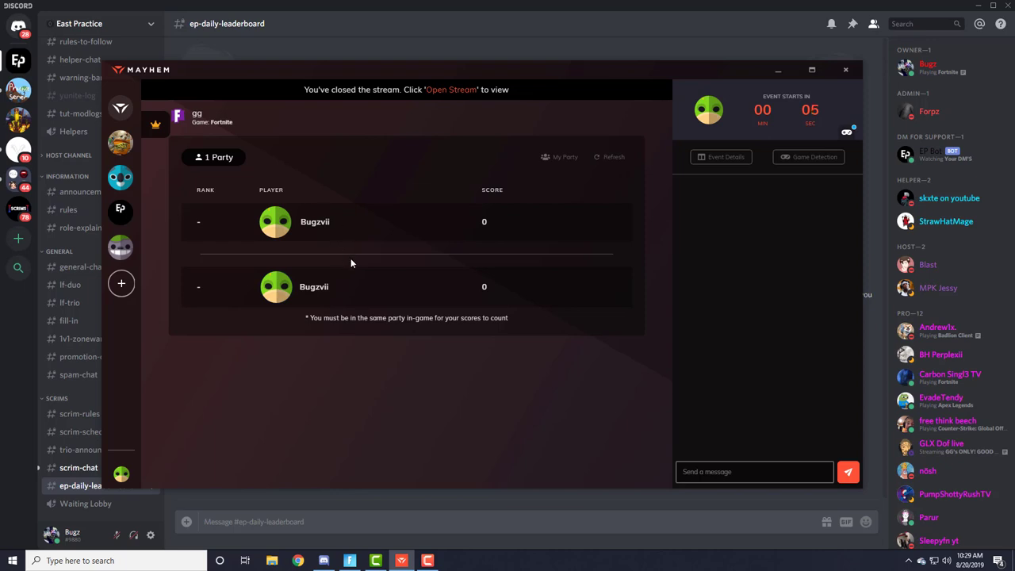
mouse_move(614, 368)
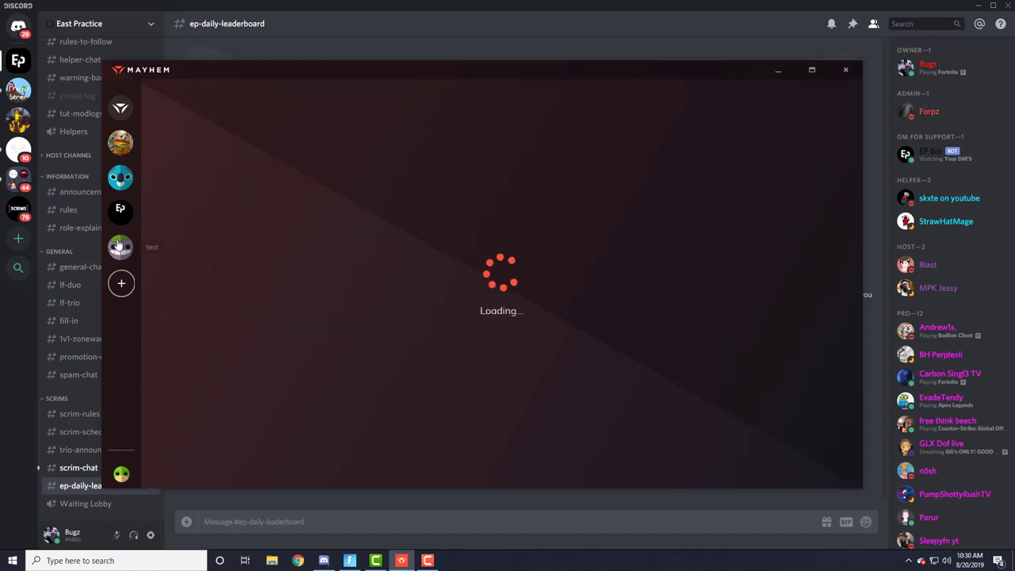
mouse_move(784, 172)
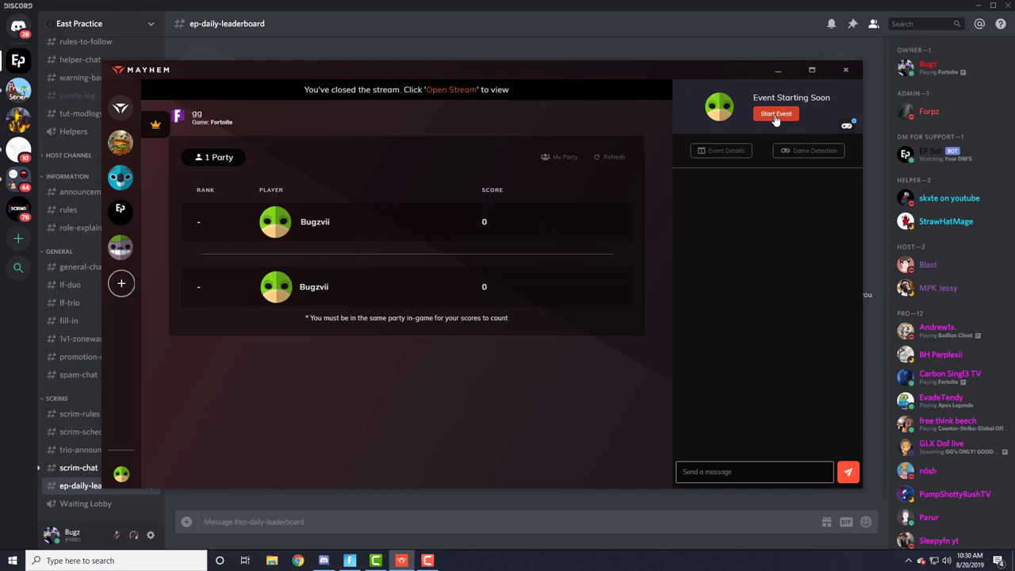
- Start the gg event from the Event Starting Soon panel, about 18 seconds before the contest
click(776, 114)
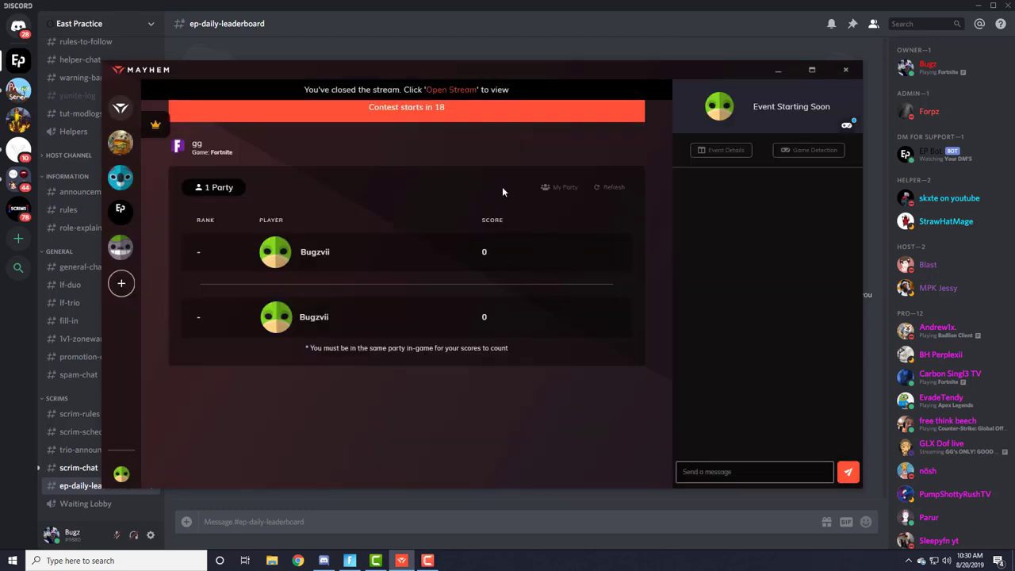
mouse_move(236, 252)
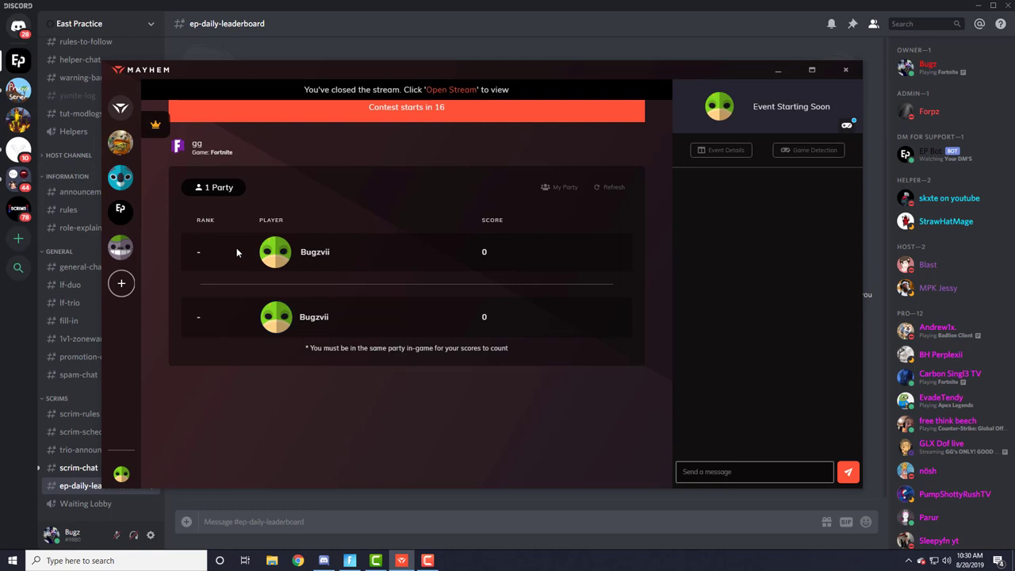
mouse_move(552, 93)
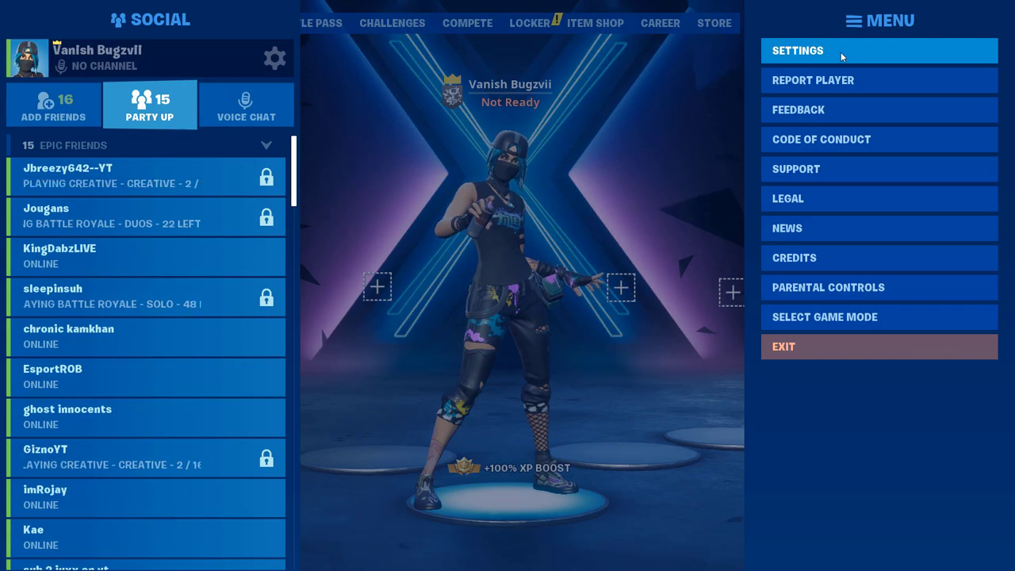
- Show Fortnite's Game settings scrolled to the Replays section with replay recording on
click(798, 49)
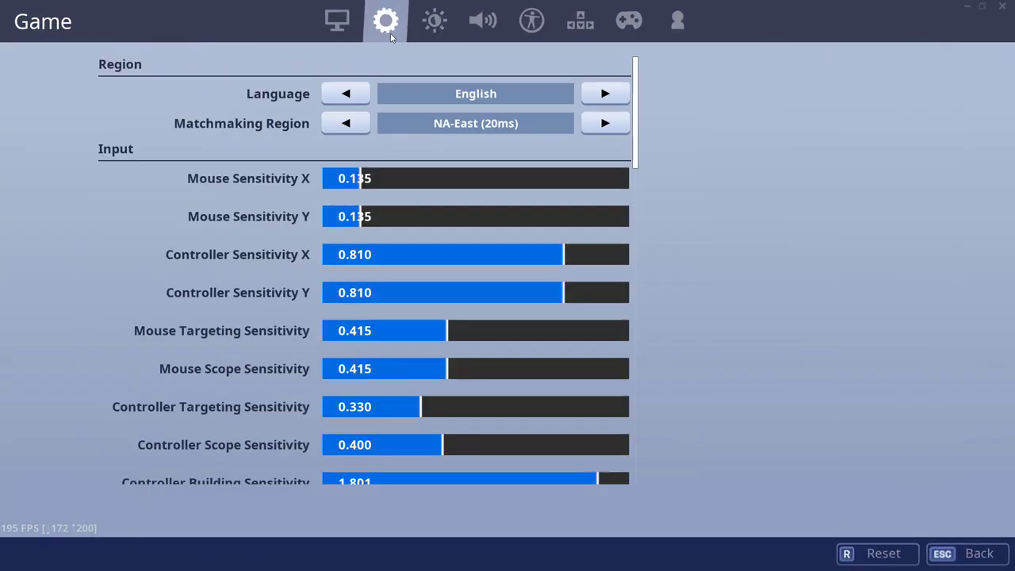
scroll(down, 3)
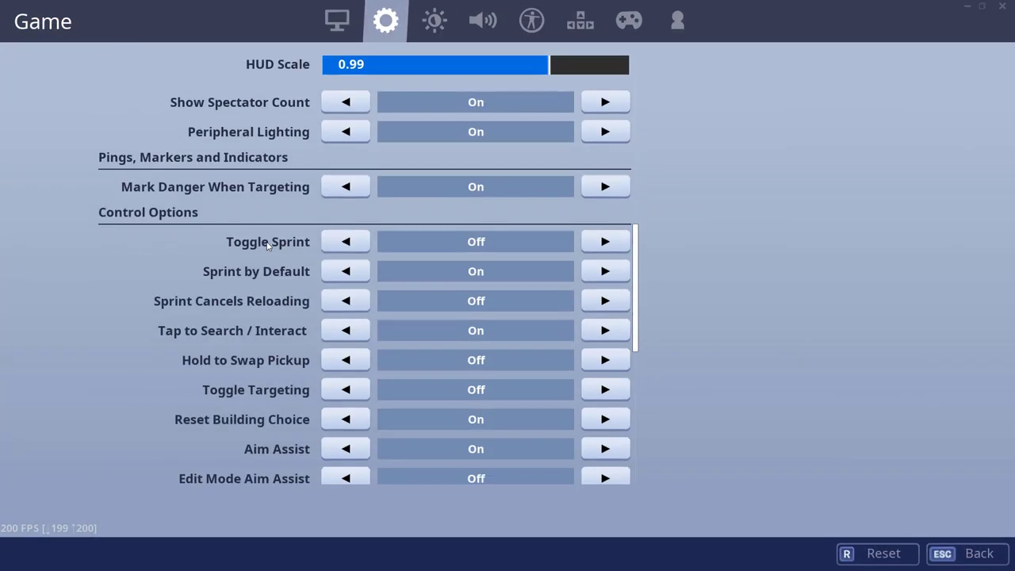
scroll(down, 3)
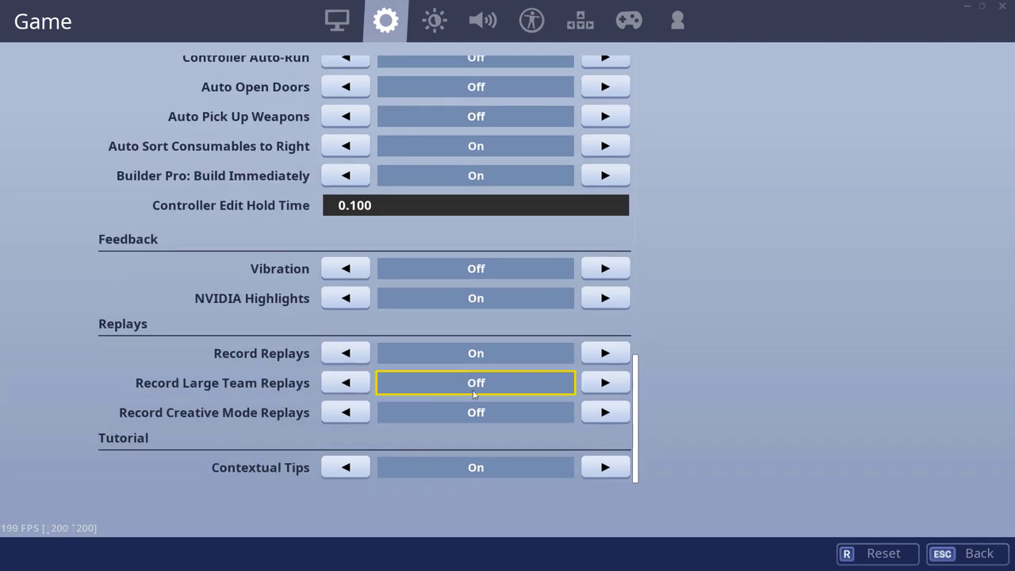
mouse_move(416, 413)
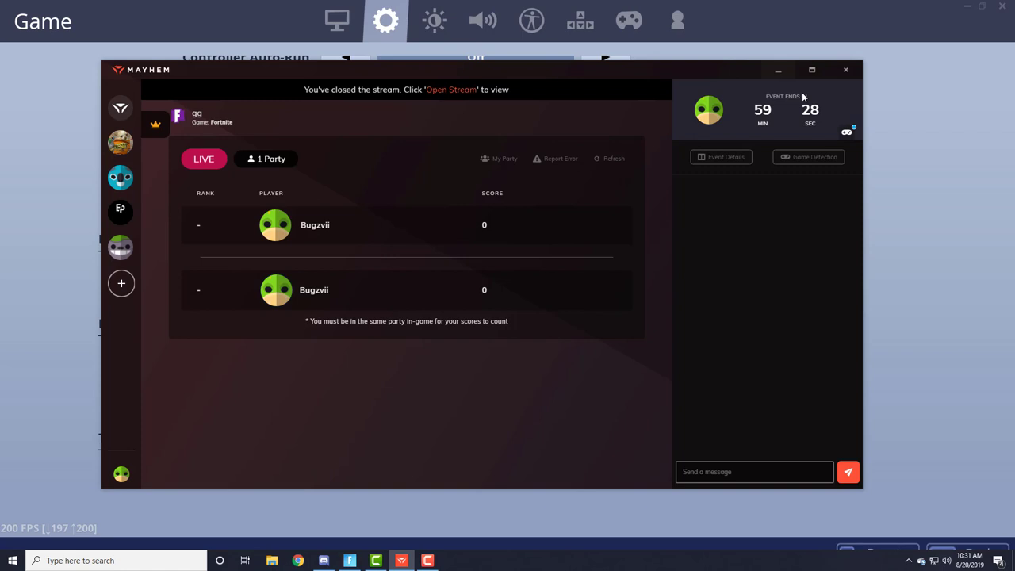
mouse_move(768, 193)
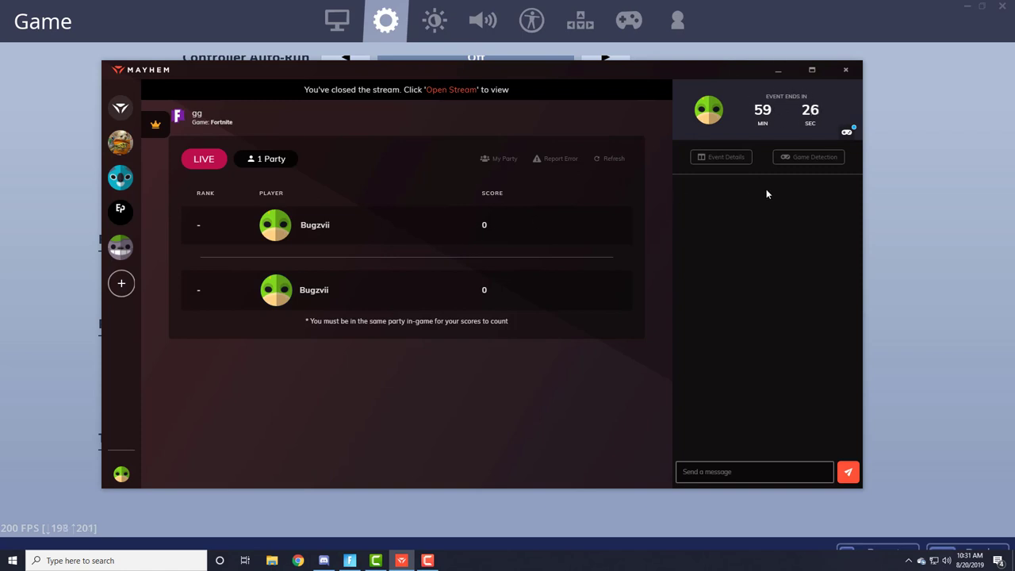
click(556, 159)
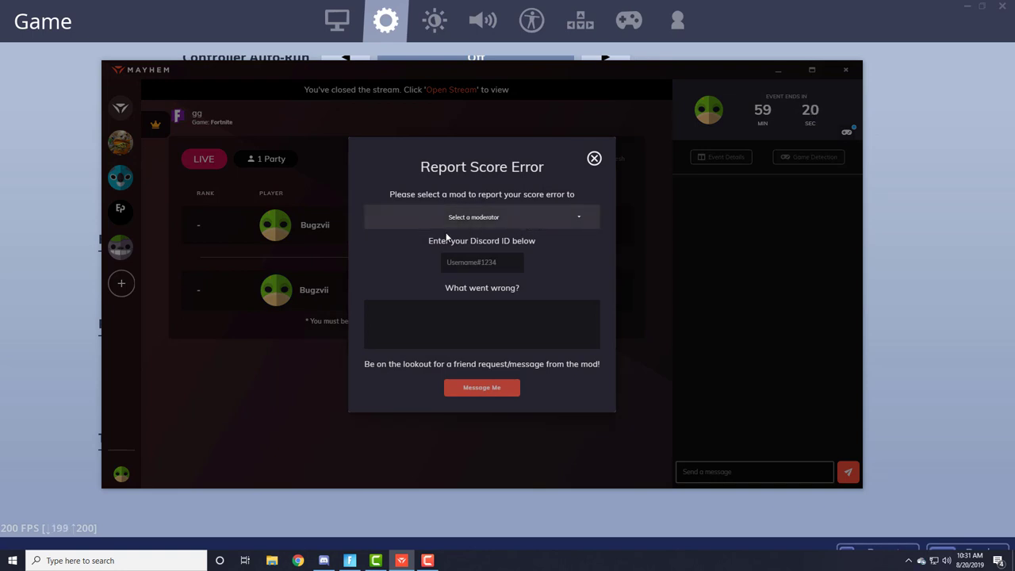
click(482, 324)
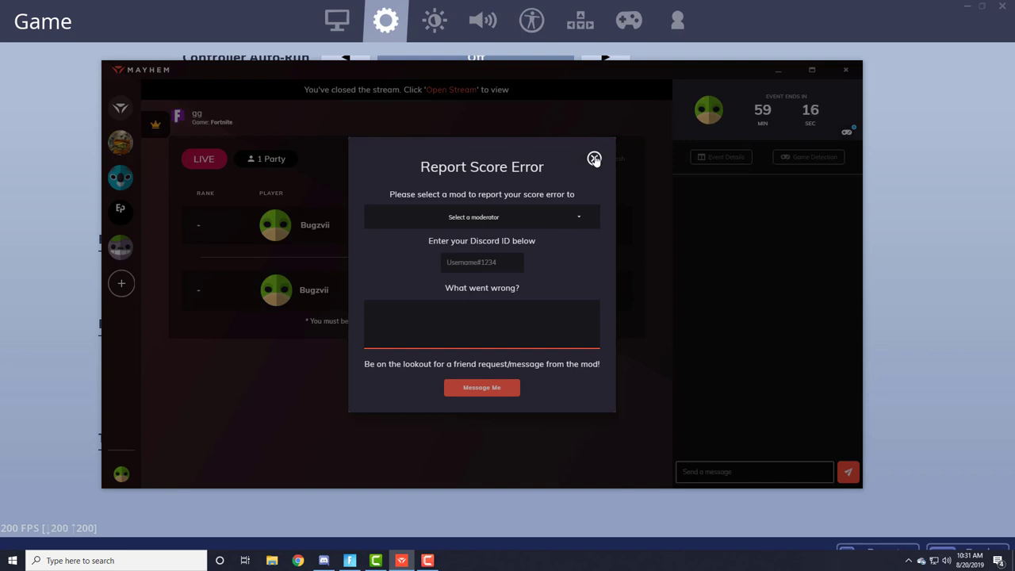
click(595, 158)
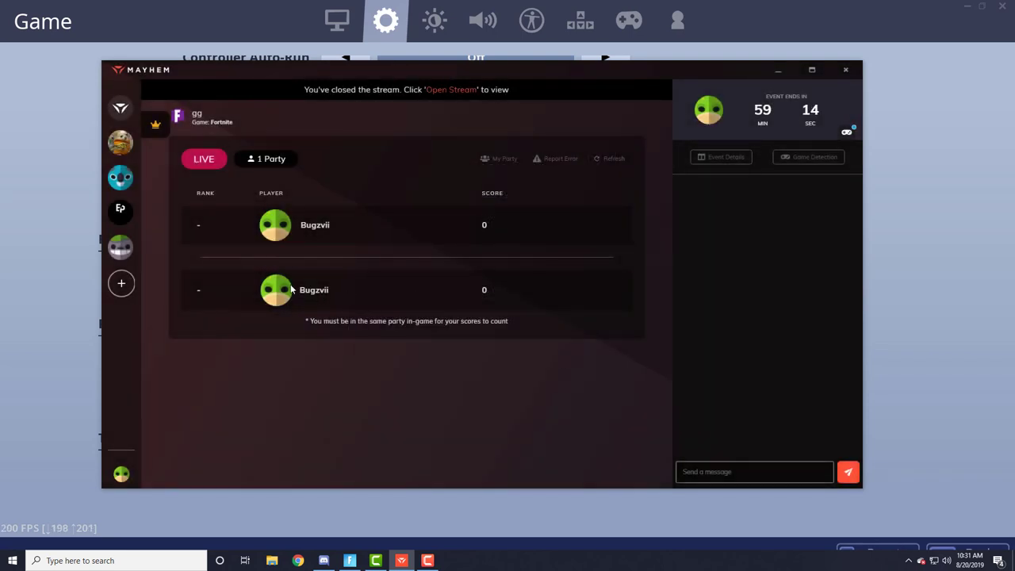
mouse_move(324, 295)
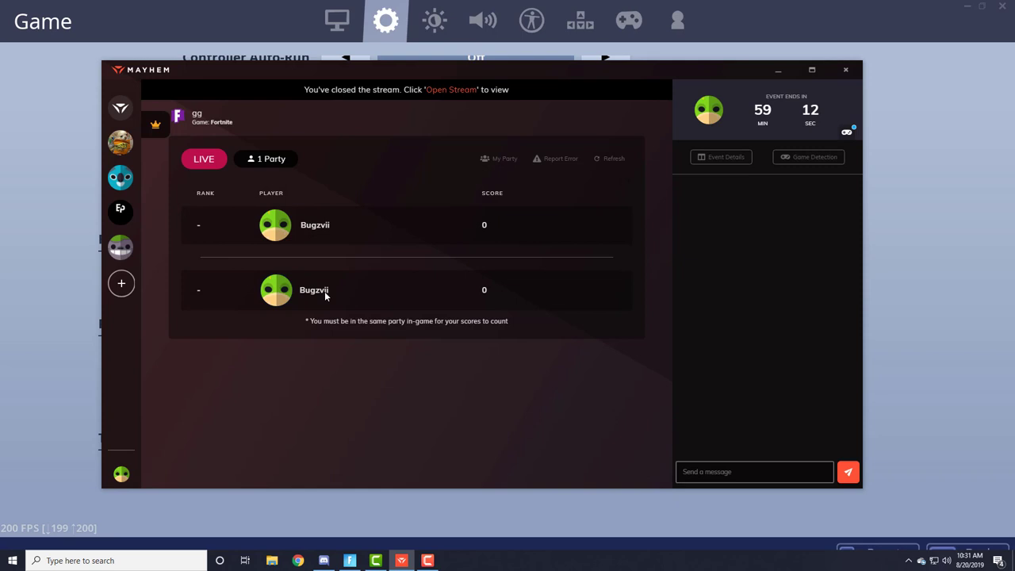
mouse_move(762, 374)
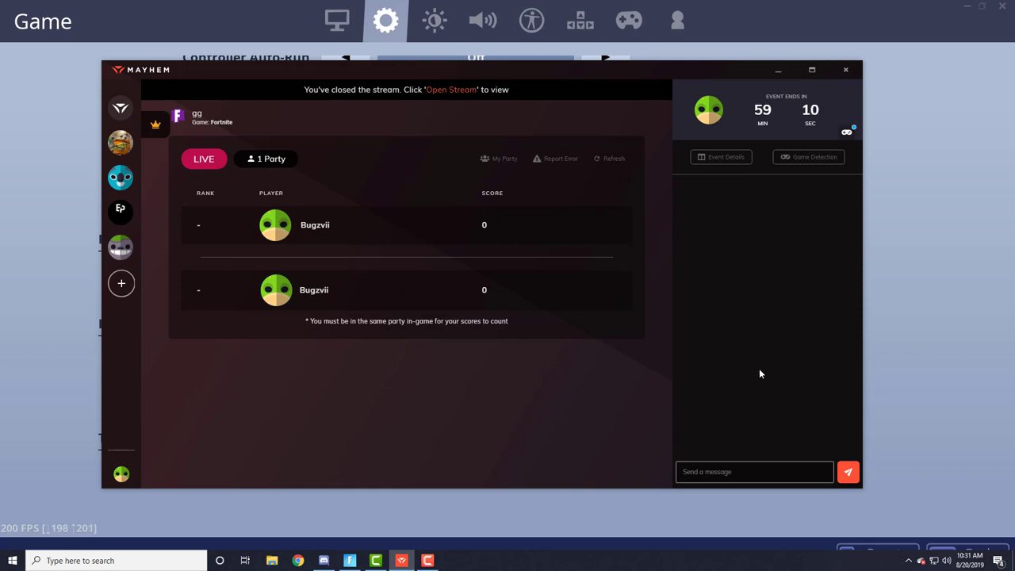
mouse_move(518, 333)
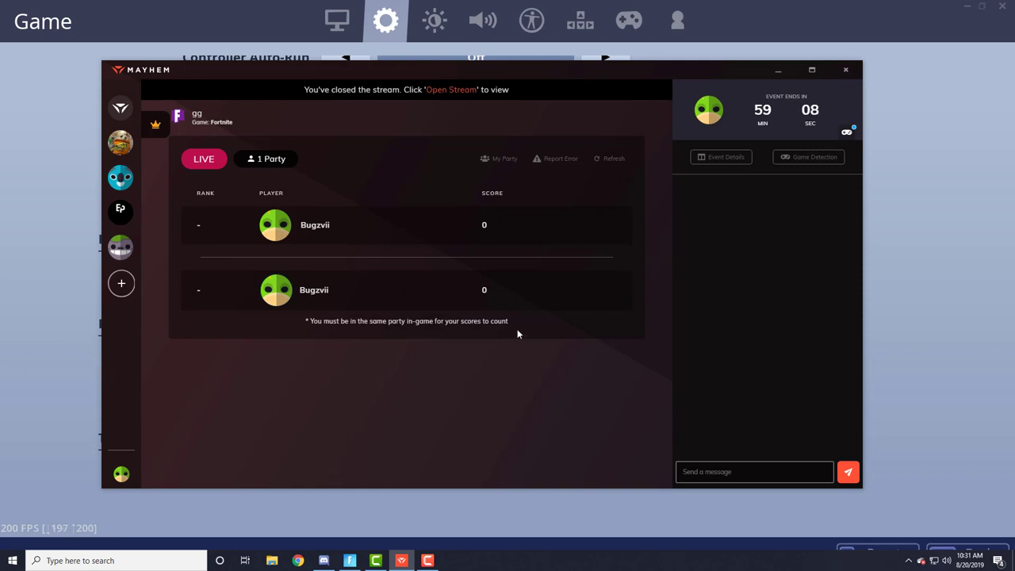
mouse_move(121, 212)
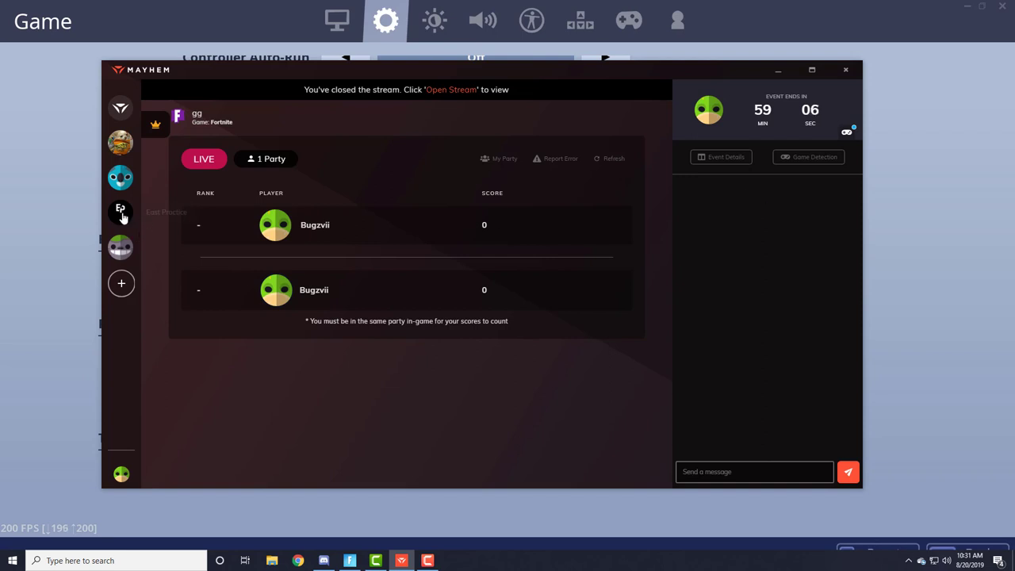
- Switch to the East Practice community chat listing the upcoming East Practice Trio Cup
click(120, 210)
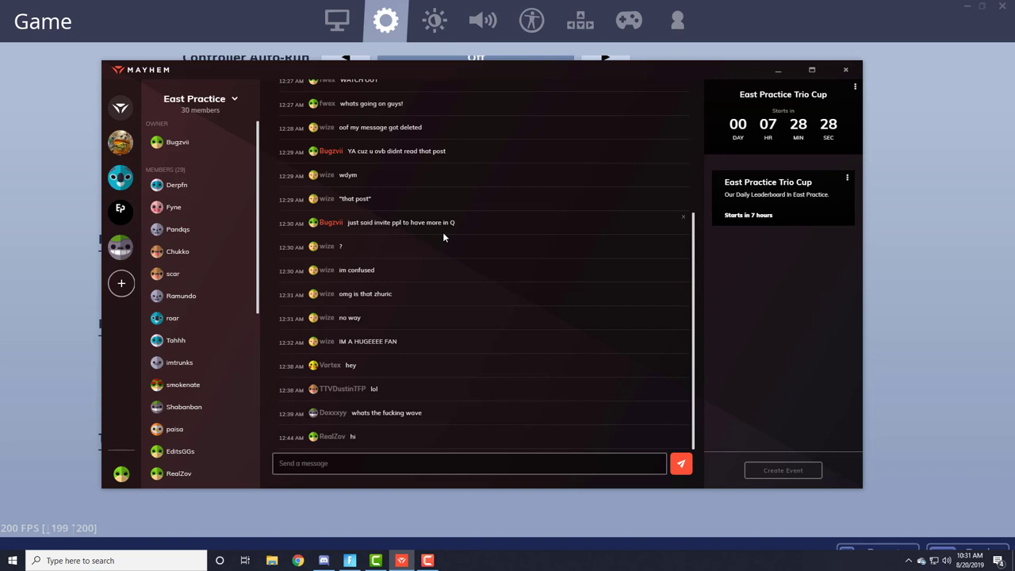
mouse_move(463, 216)
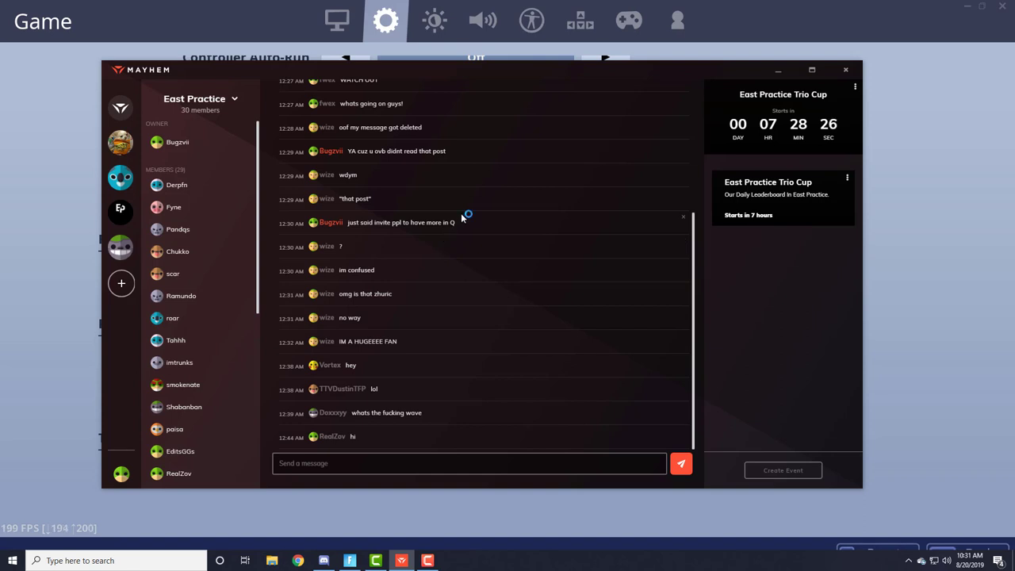